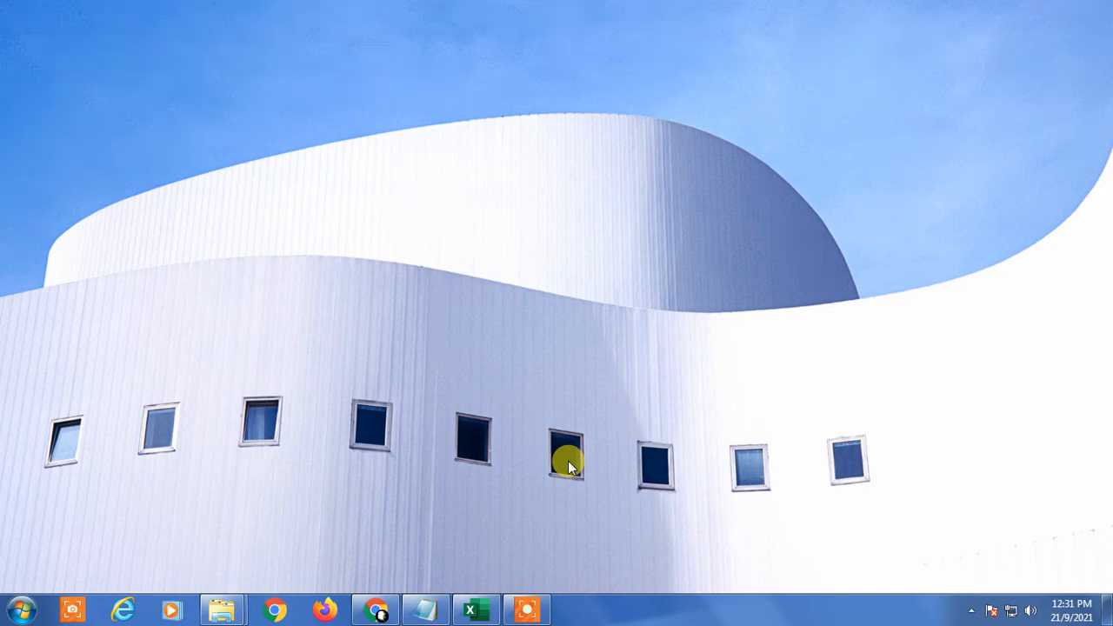
Launch Excel from the taskbar to work on the monthly sales workbook.
{"action": "left_click", "coordinate": [480, 609]}
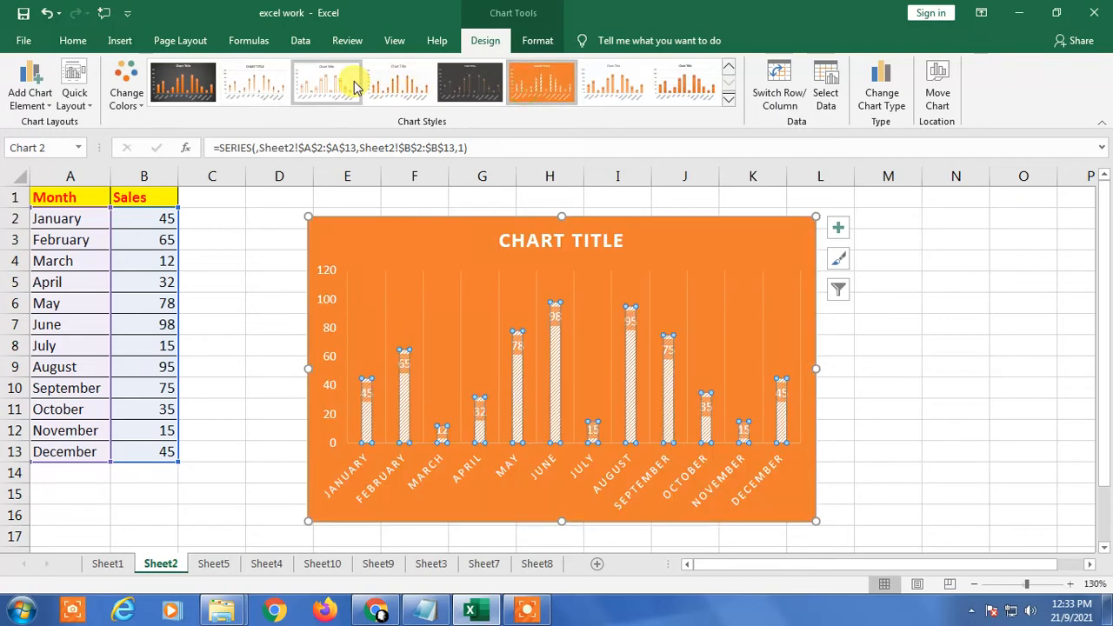
Apply the plain white chart style with outlined, value-labelled bars.
{"action": "left_click", "coordinate": [125, 84]}
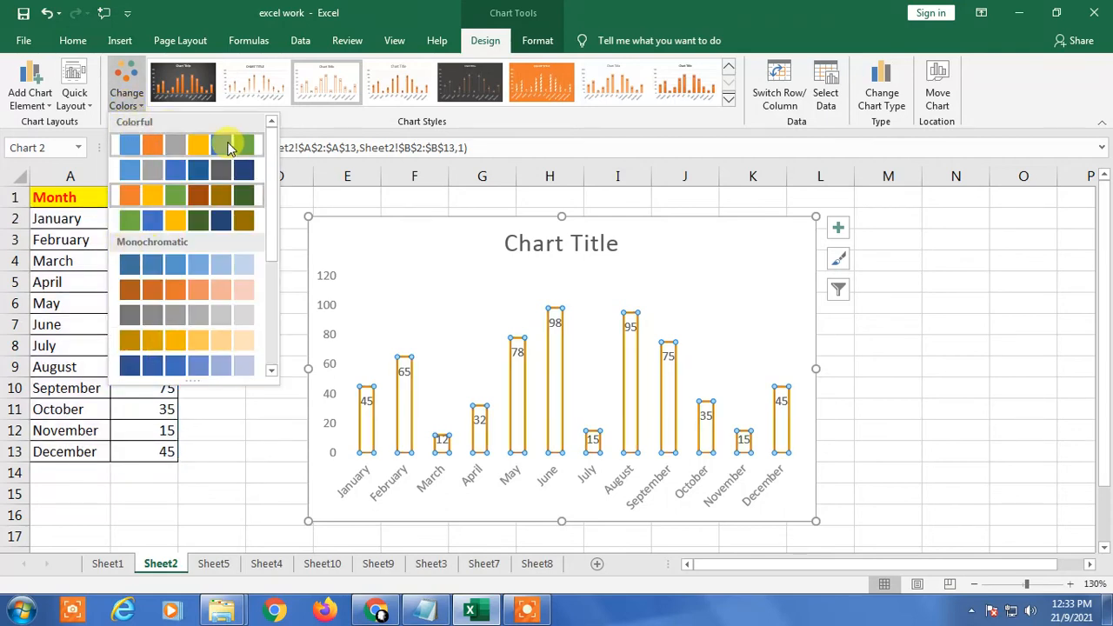